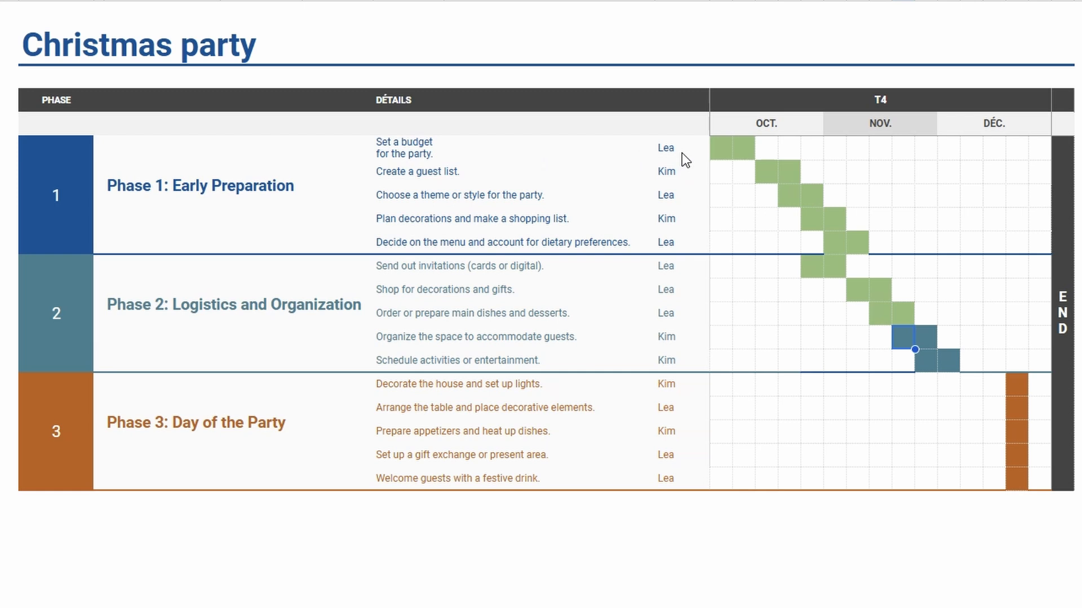
pyautogui.moveTo(692, 180)
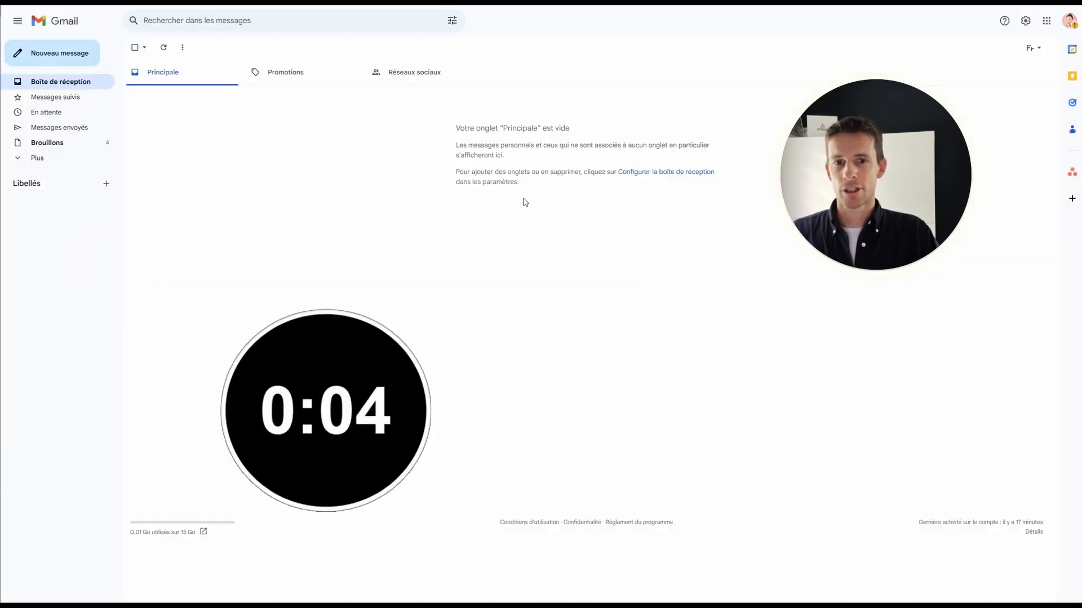
# Step: Start a new Gmail message addressed to Kim, entering 'Chris' next
pyautogui.click(52, 53)
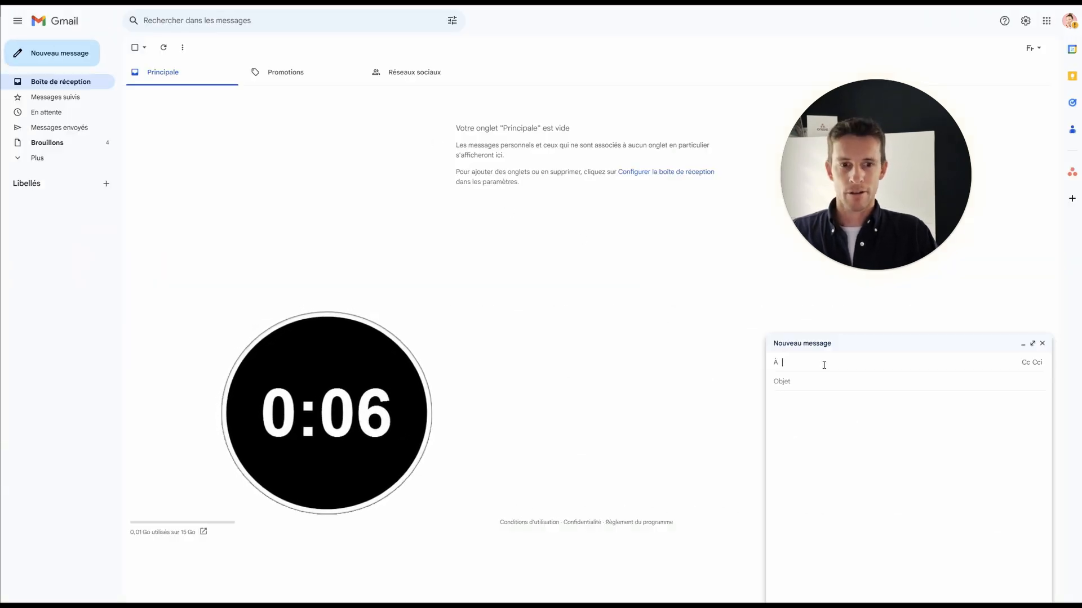
pyautogui.write('kim')
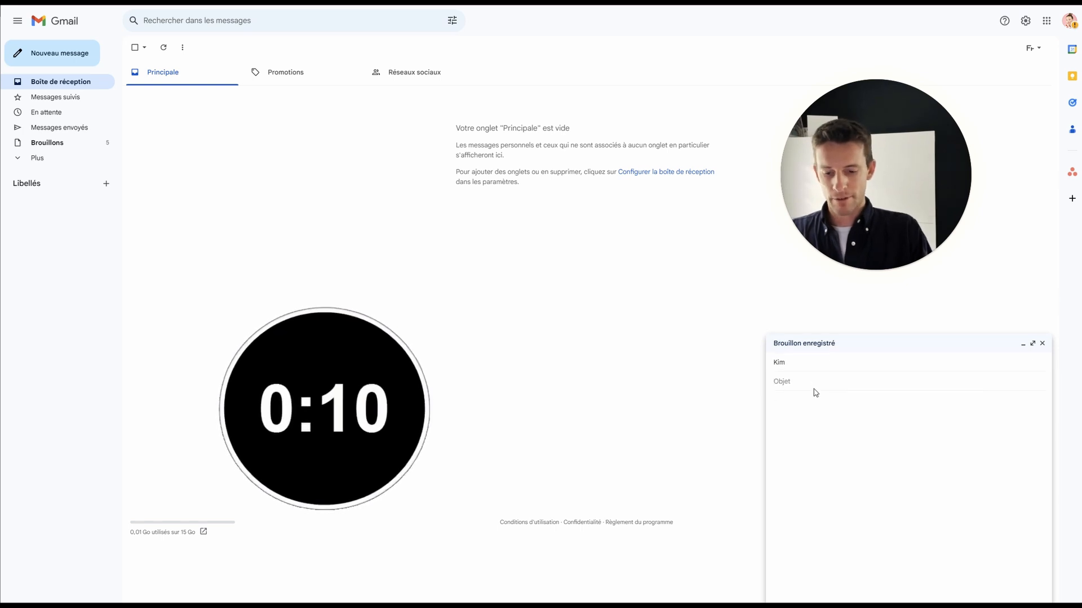
pyautogui.write('Chris')
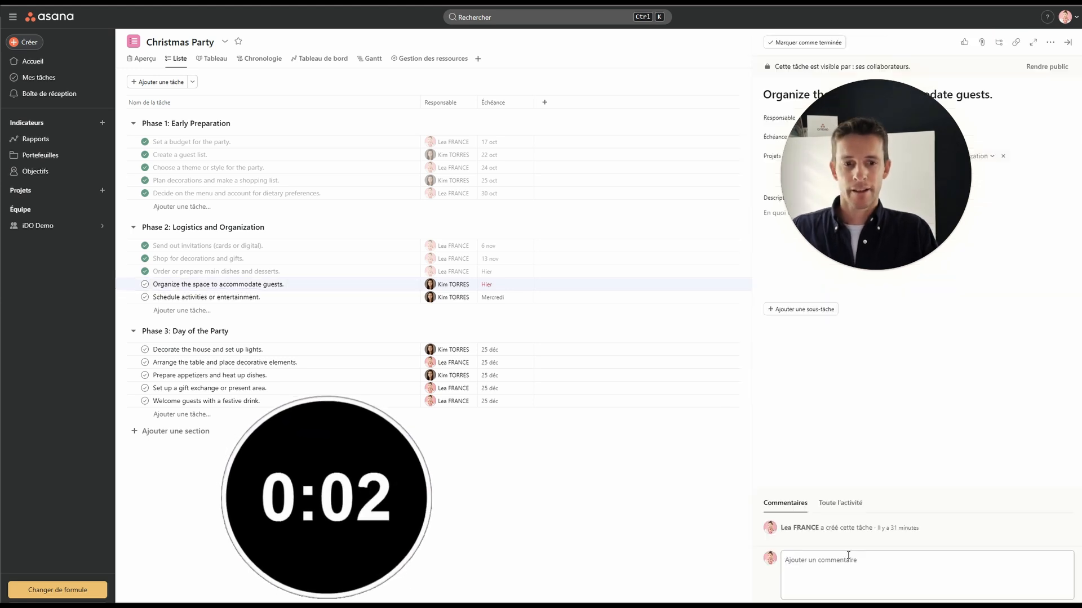
# Step: Comment 'Do you need hep' on the Organize the space task
pyautogui.write('Do you')
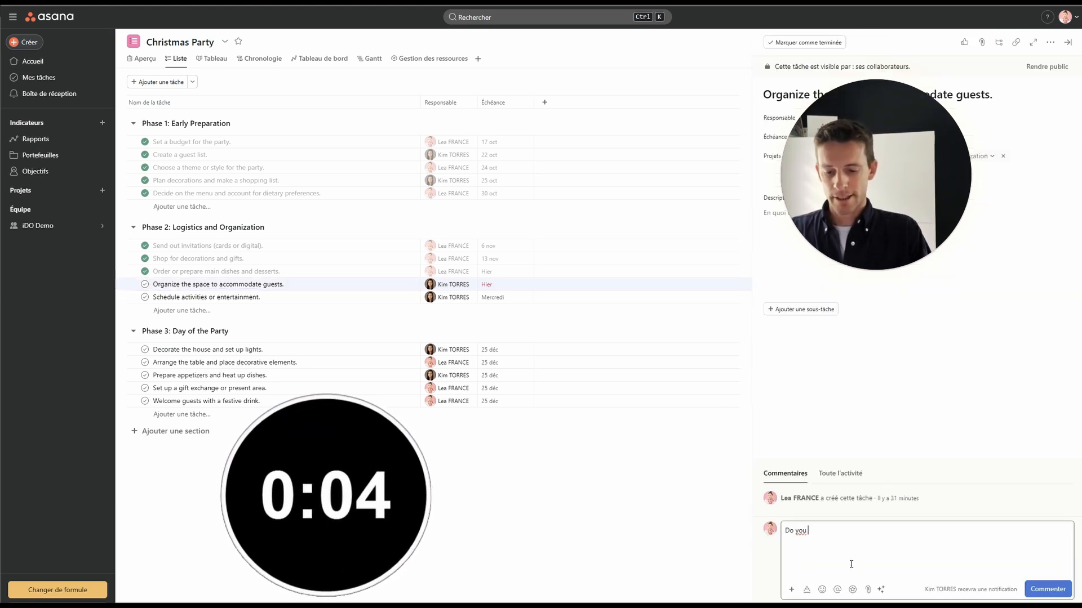
pyautogui.write('need hep')
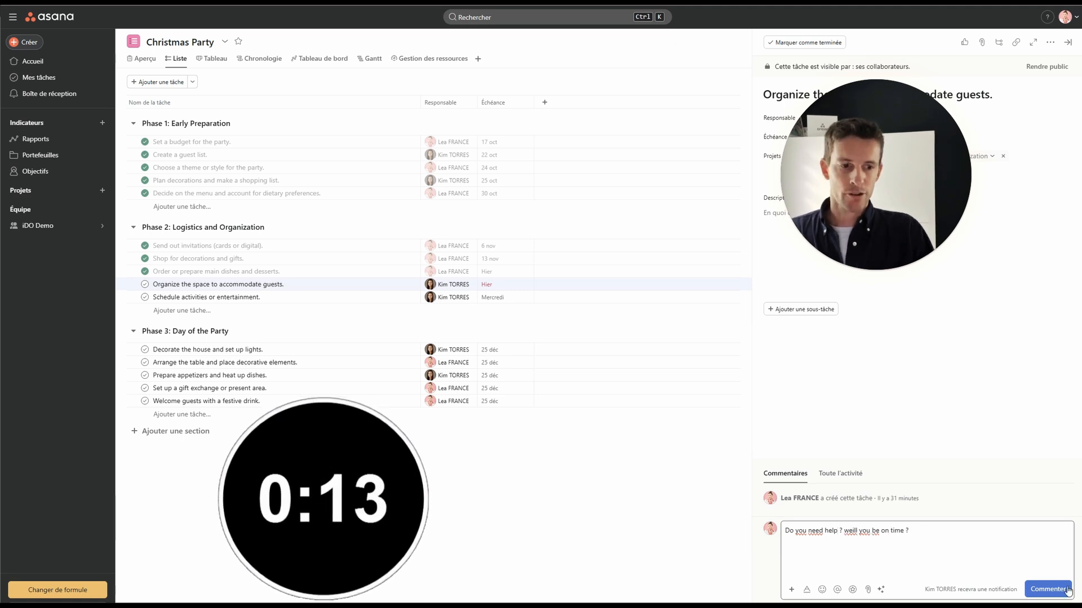
pyautogui.click(1047, 589)
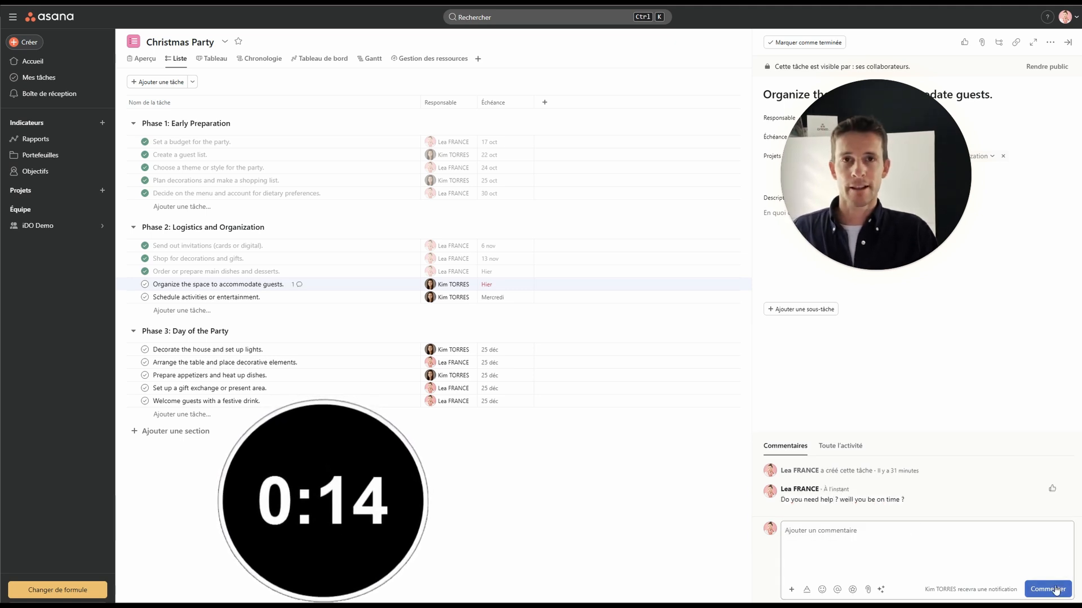